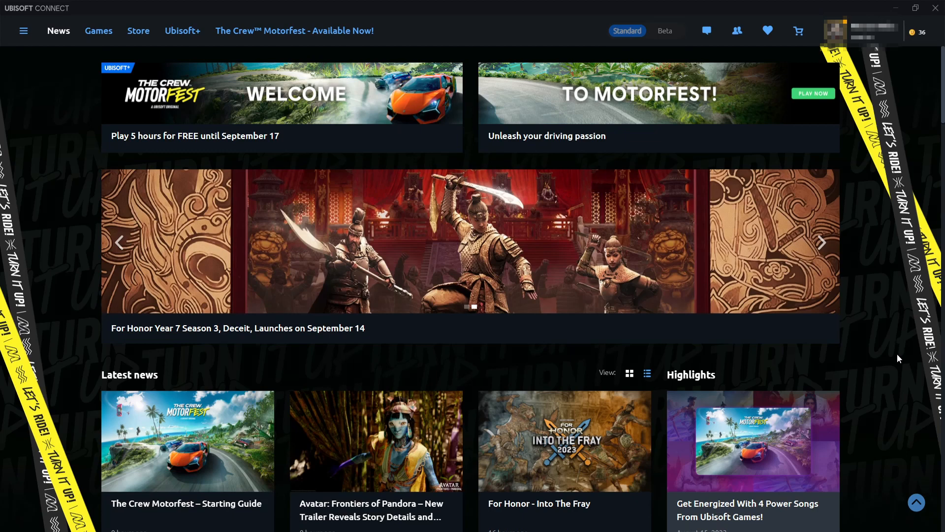
- Enable 'Display FPS counter in game' under General in the Ubisoft Connect settings
click(821, 242)
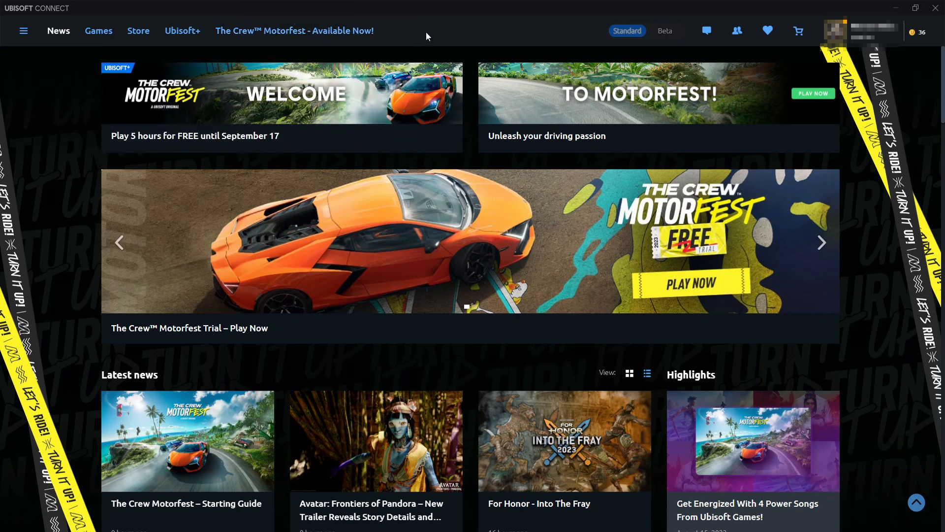
mouse_move(400, 25)
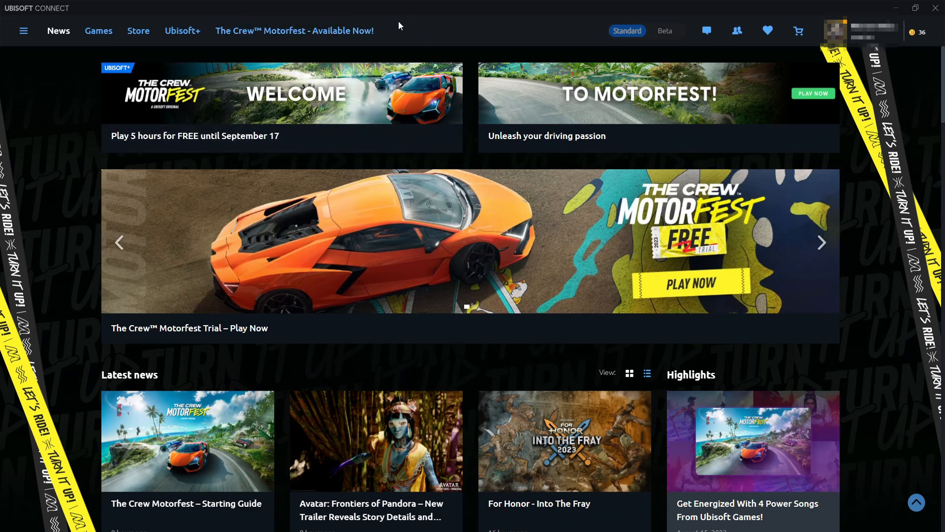
mouse_move(24, 39)
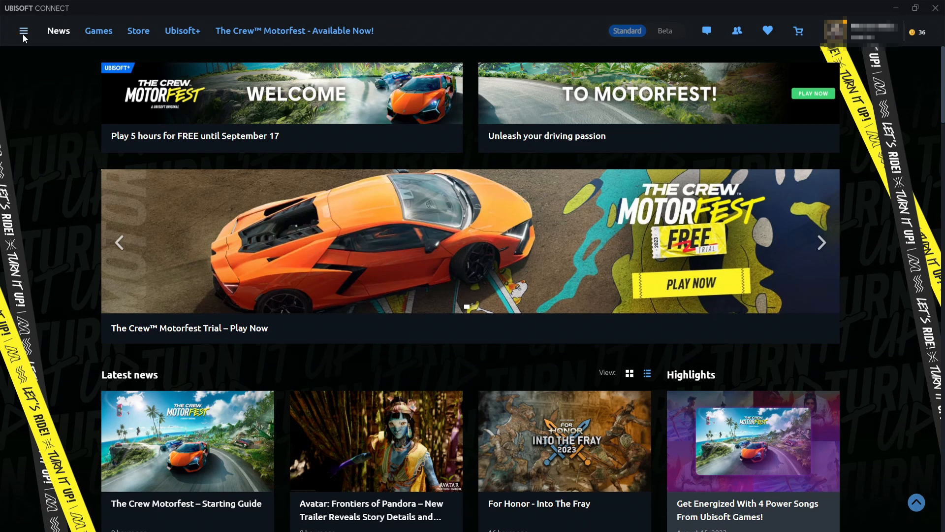
click(24, 30)
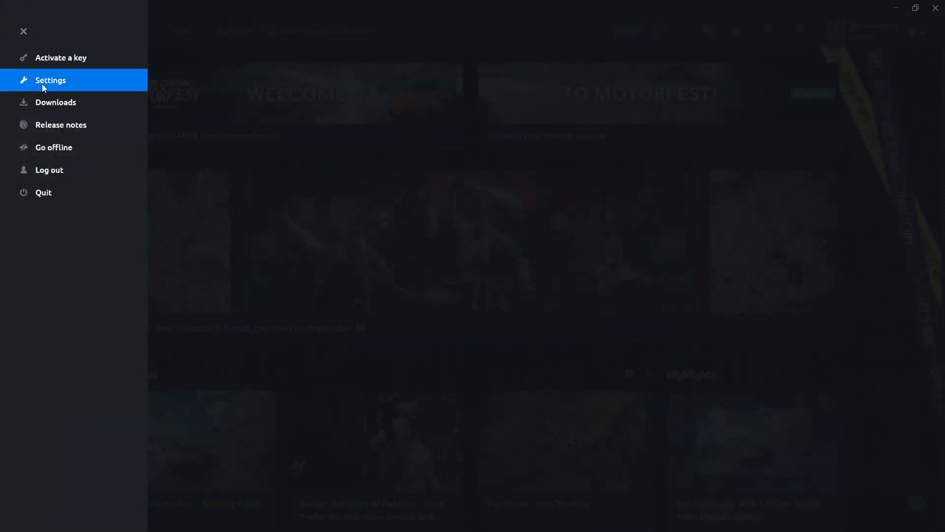
click(50, 81)
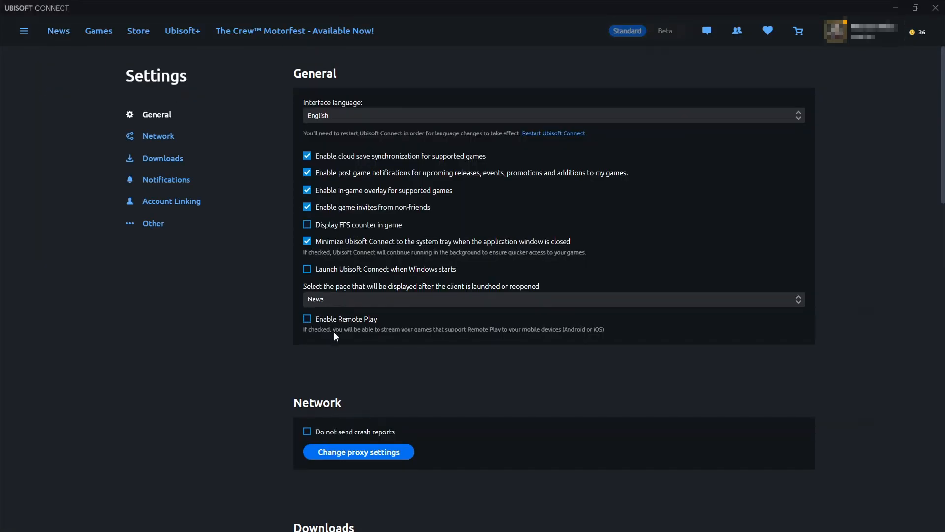
mouse_move(370, 231)
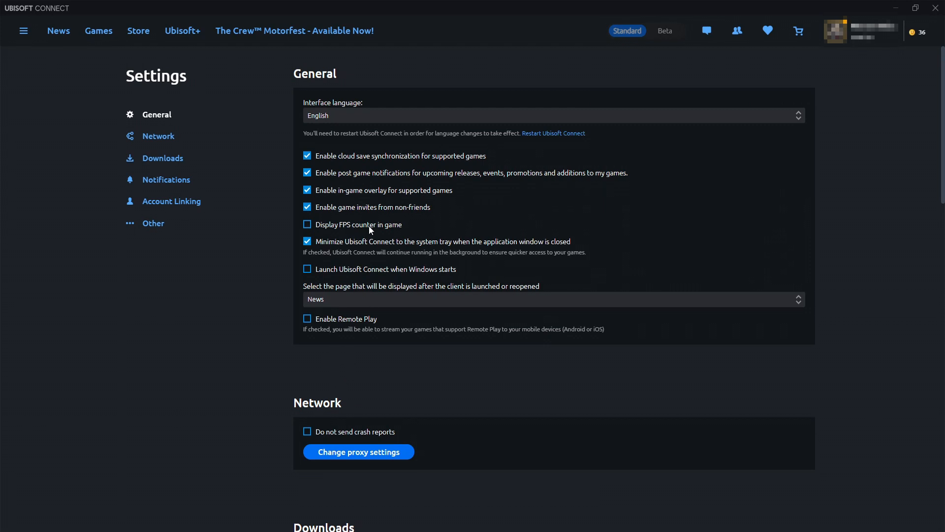
click(308, 224)
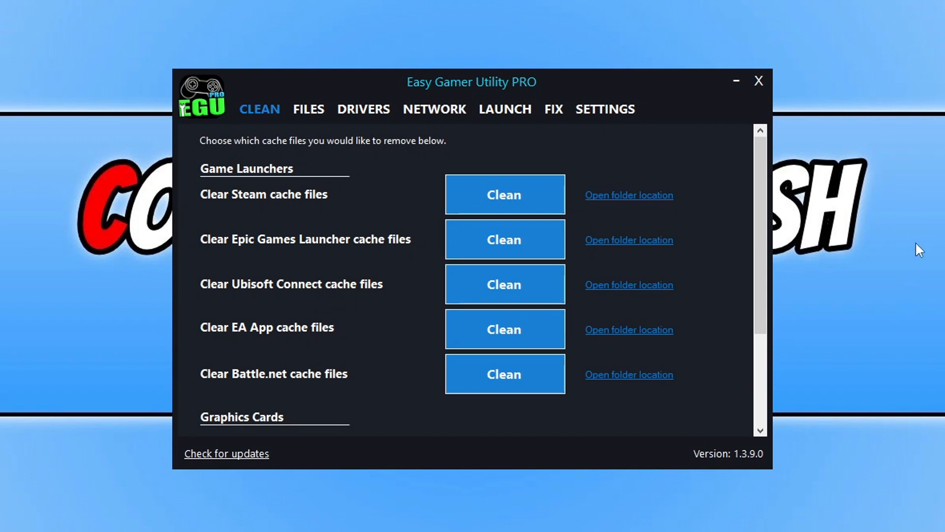
- Browse the FILES, NETWORK and LAUNCH tabs of Easy Gamer Utility PRO
scroll(down, 3)
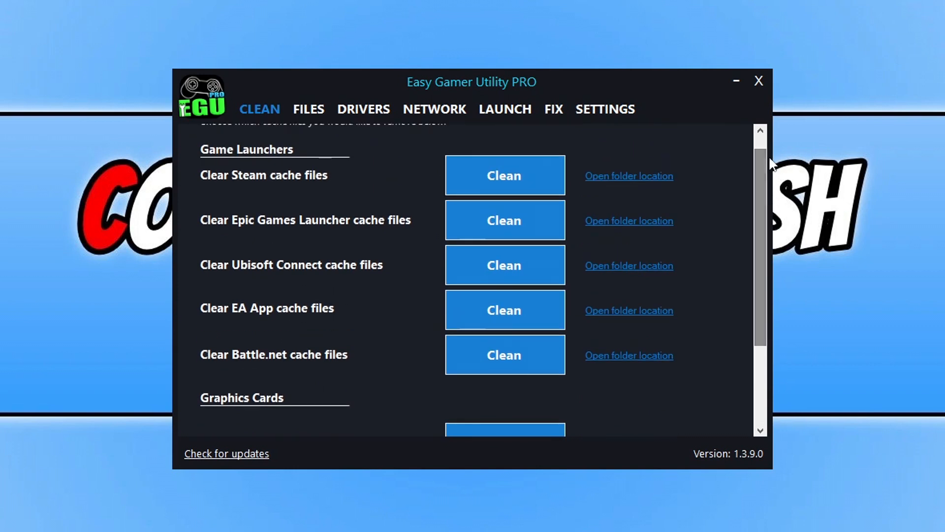
click(309, 108)
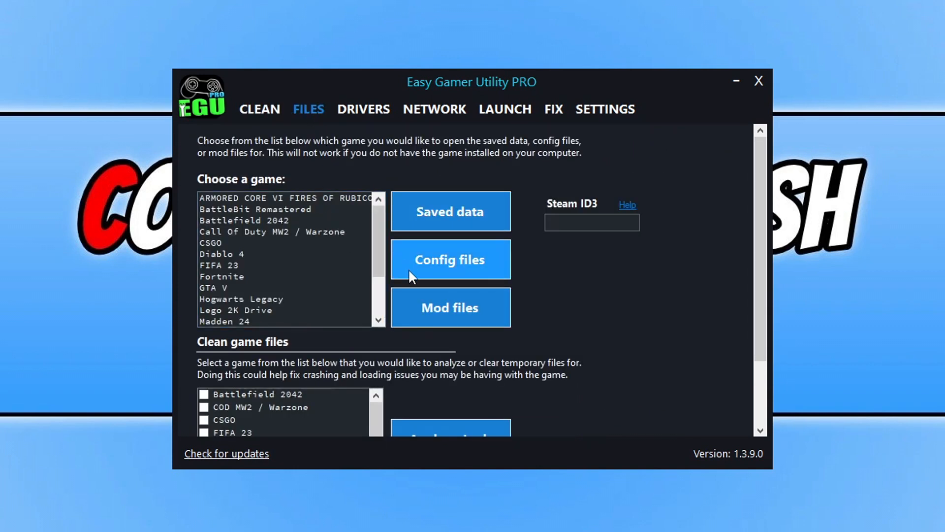
mouse_move(362, 116)
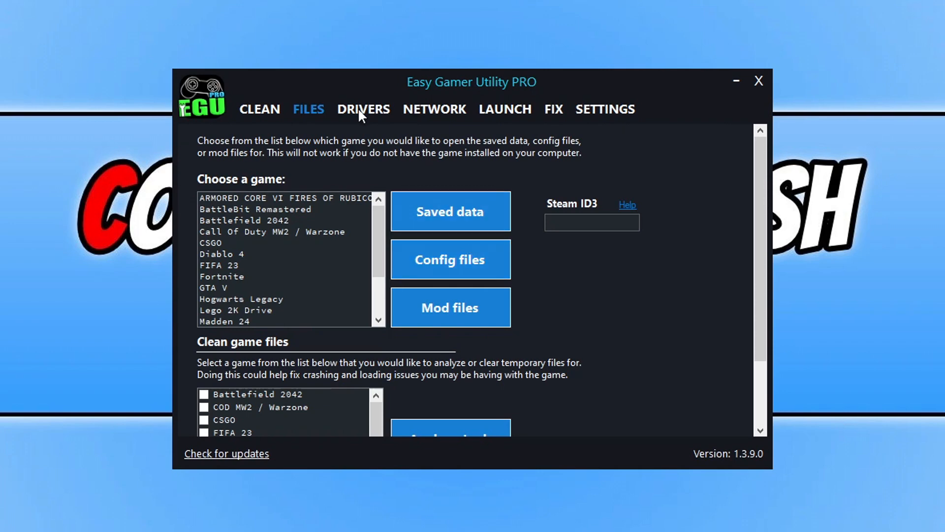
click(434, 109)
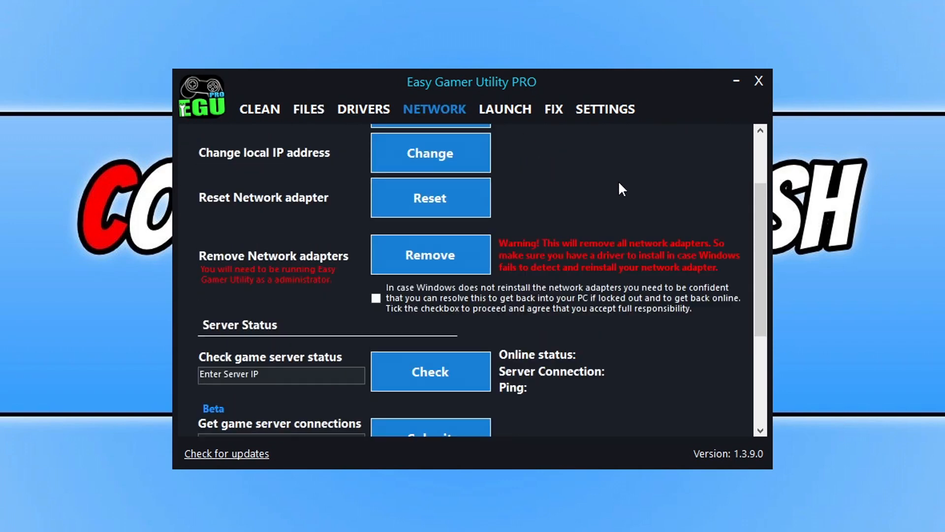
click(505, 109)
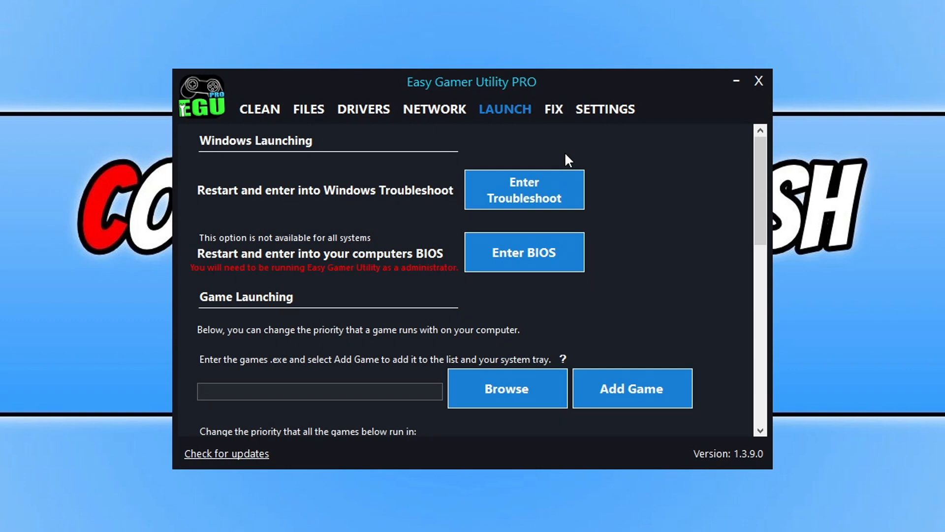
- Show the FIX tab's repair attempts for Roblox, Minecraft, Fortnite and Warzone
click(553, 108)
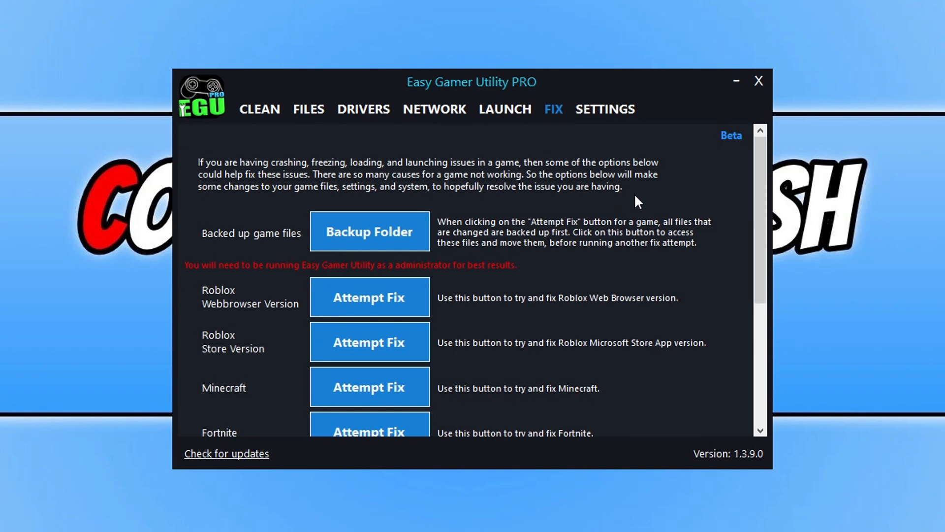
scroll(down, 3)
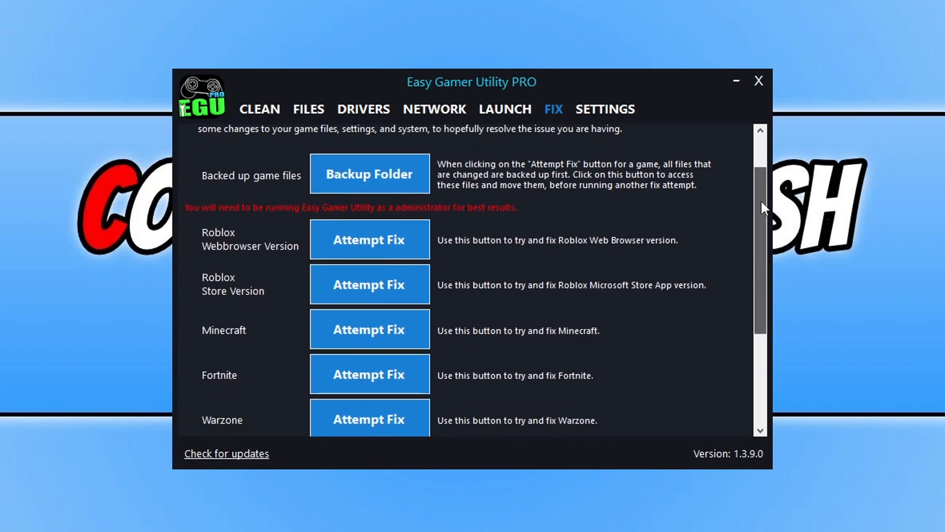